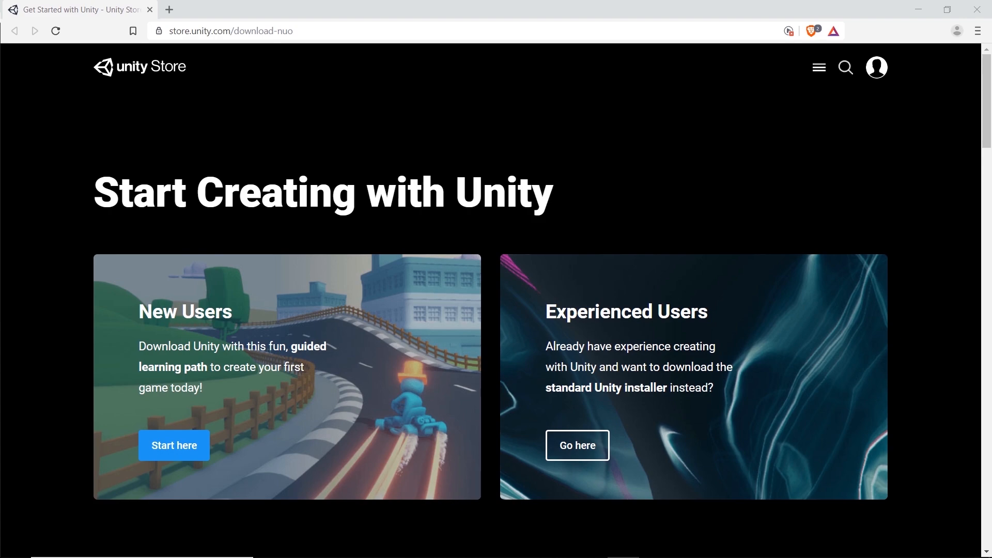
# - Start the new-user Unity download and agree to the Unity Personal terms
pyautogui.click(174, 445)
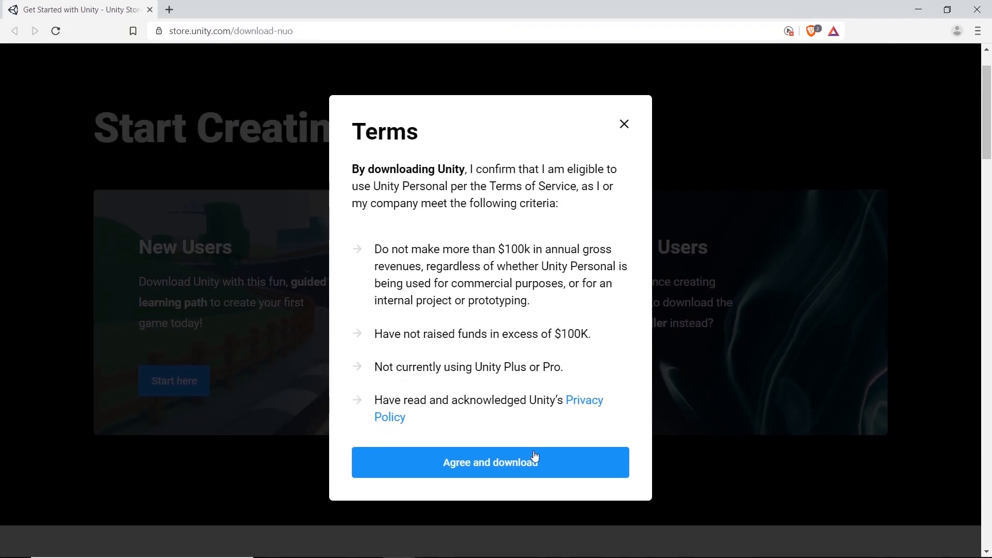
pyautogui.click(490, 461)
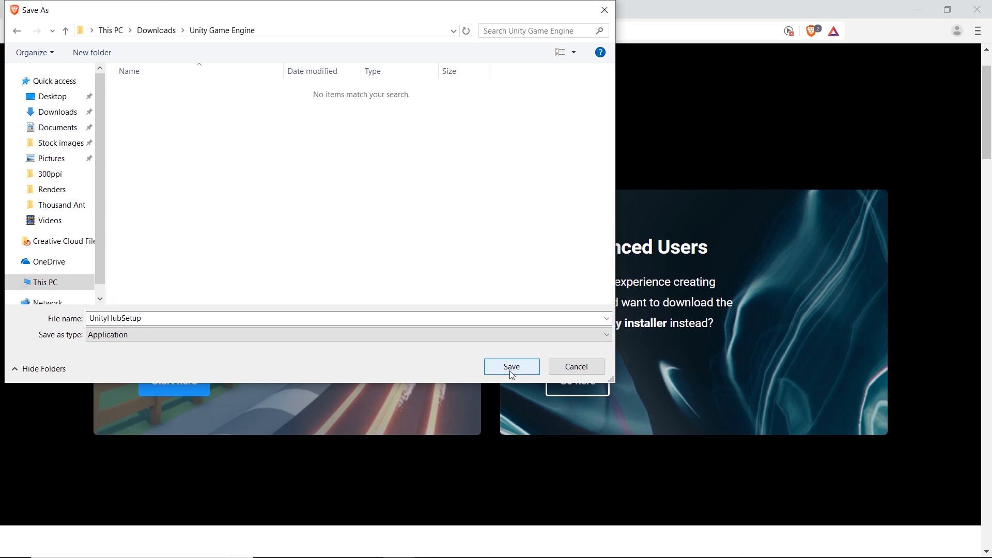
# - Save UnityHubSetup into Downloads > Unity Game Engine
pyautogui.click(512, 366)
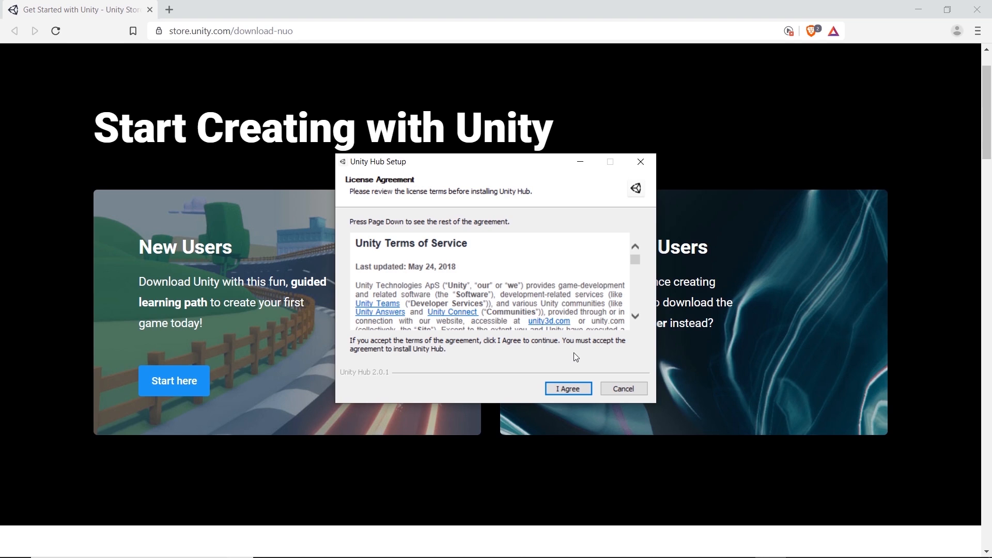
# - Accept the license, install Unity Hub to Program Files, and finish with Run Unity Hub checked
pyautogui.click(567, 388)
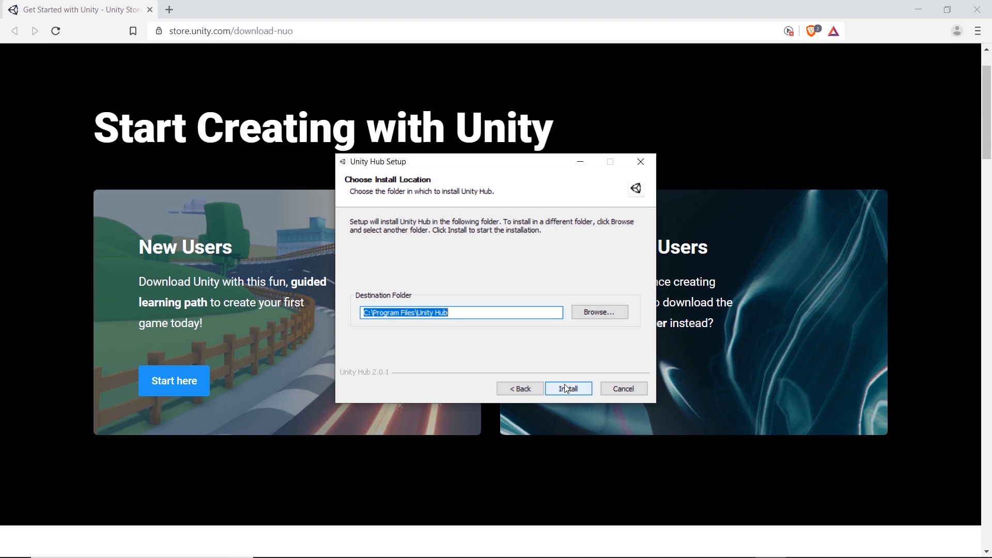
pyautogui.click(569, 388)
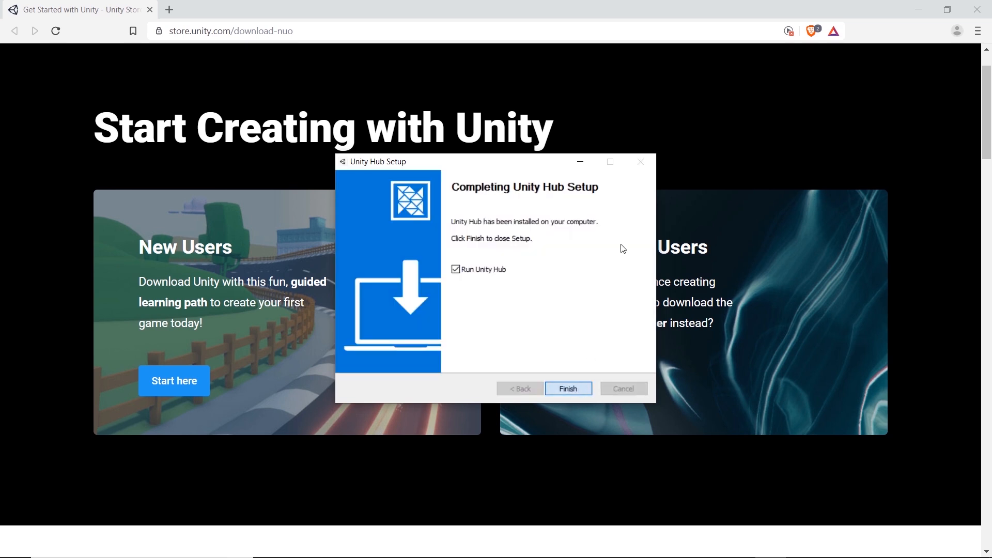
pyautogui.click(569, 388)
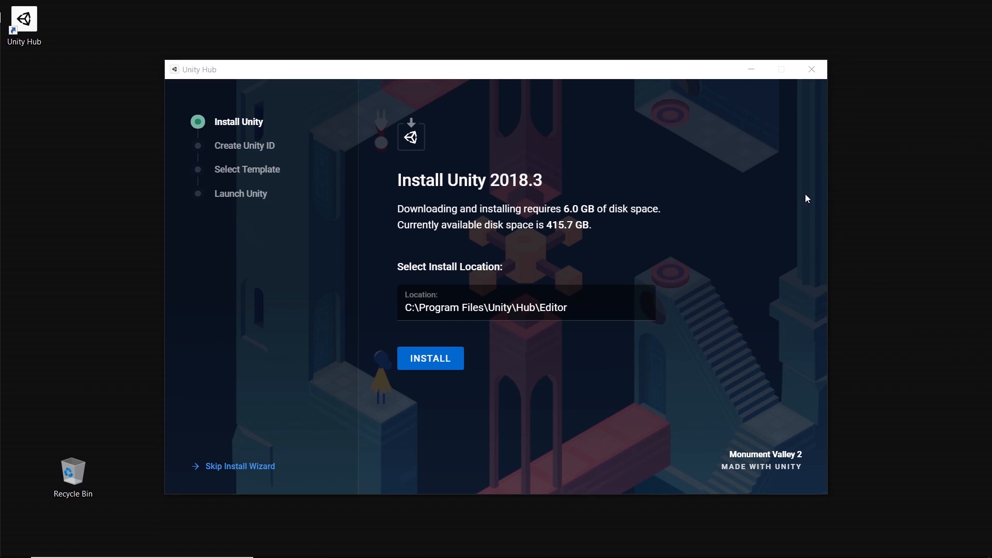
pyautogui.moveTo(619, 201)
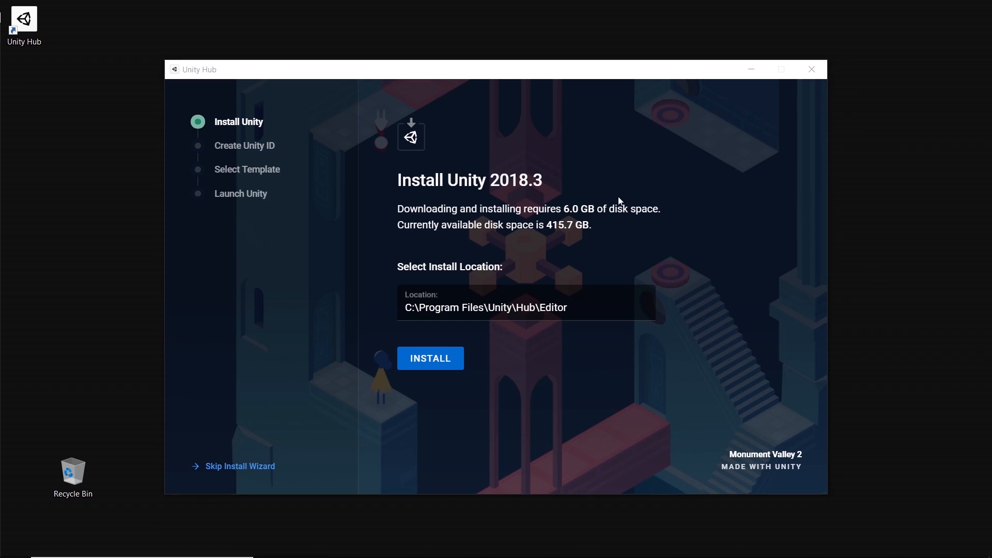
pyautogui.moveTo(440, 371)
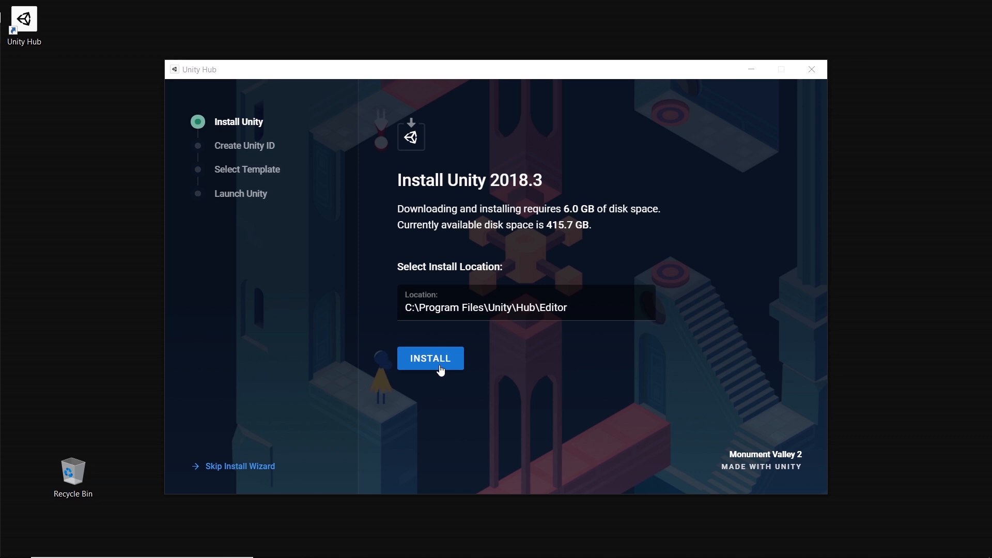
# - Install Unity 2018.3 into the default Hub Editor location
pyautogui.click(431, 358)
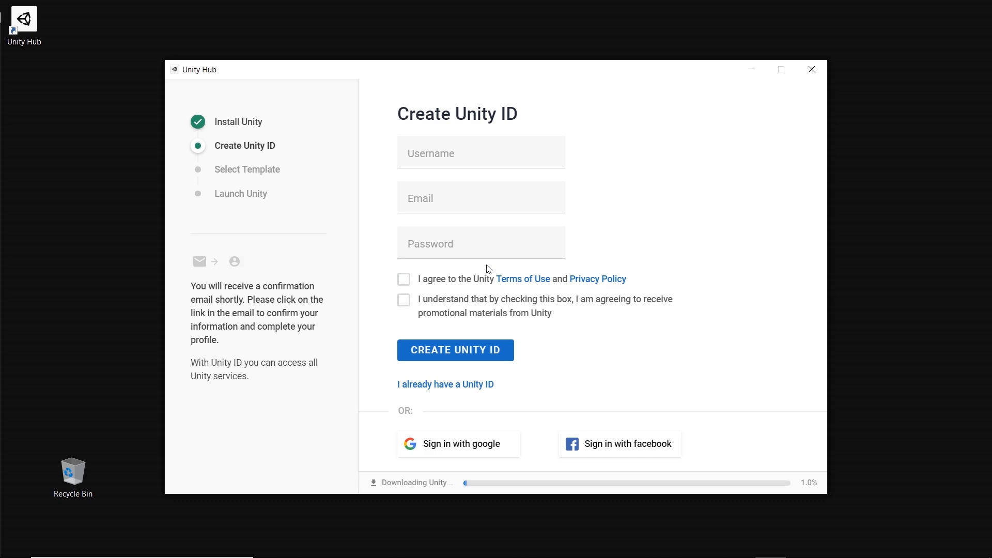
# - Sign in with an existing Unity ID to pass the account step
pyautogui.click(455, 350)
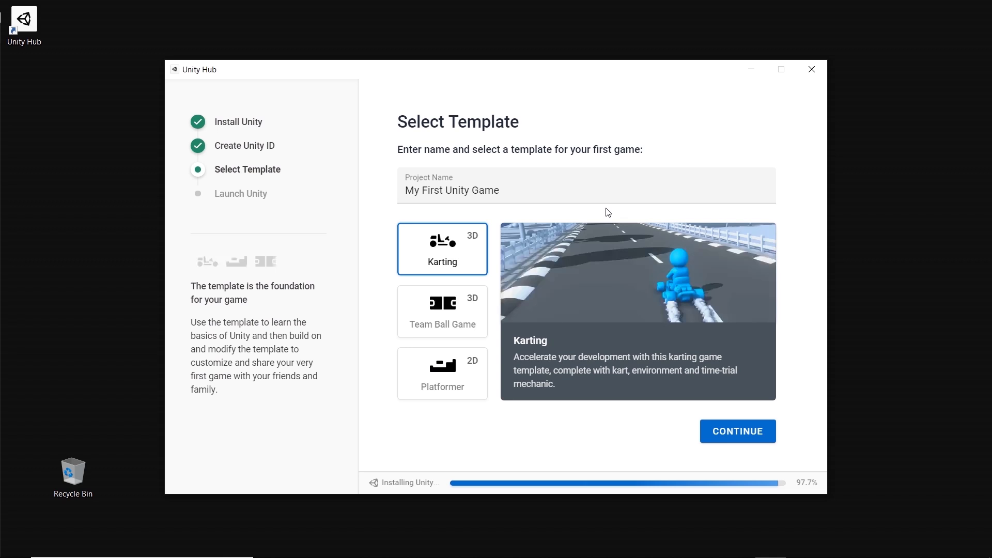
# - Name the Karting template project 'Matteo Kart' and continue
pyautogui.write('Matteo')
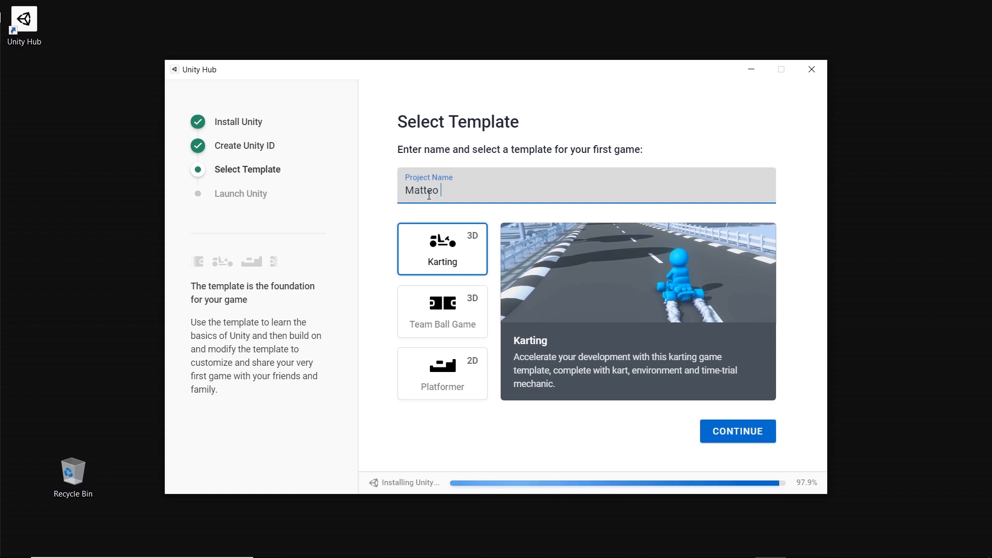
pyautogui.write('Kart')
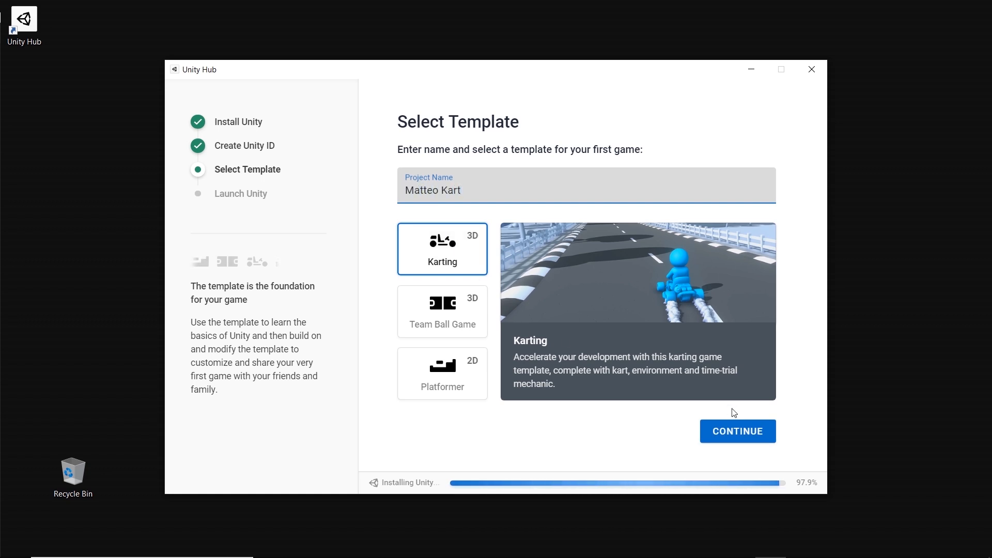
pyautogui.click(737, 431)
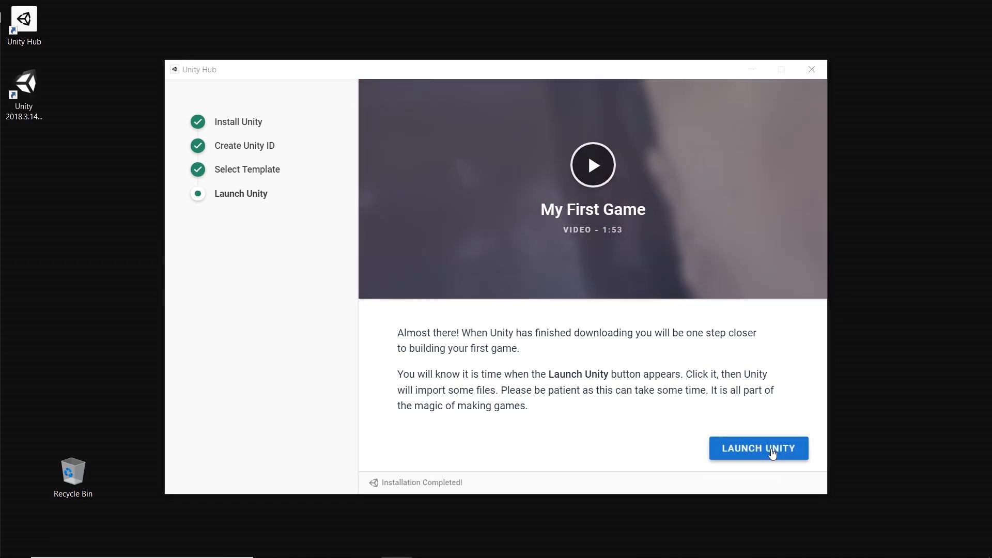
# - Launch Unity to open the Matteo Kart project in the editor
pyautogui.click(758, 448)
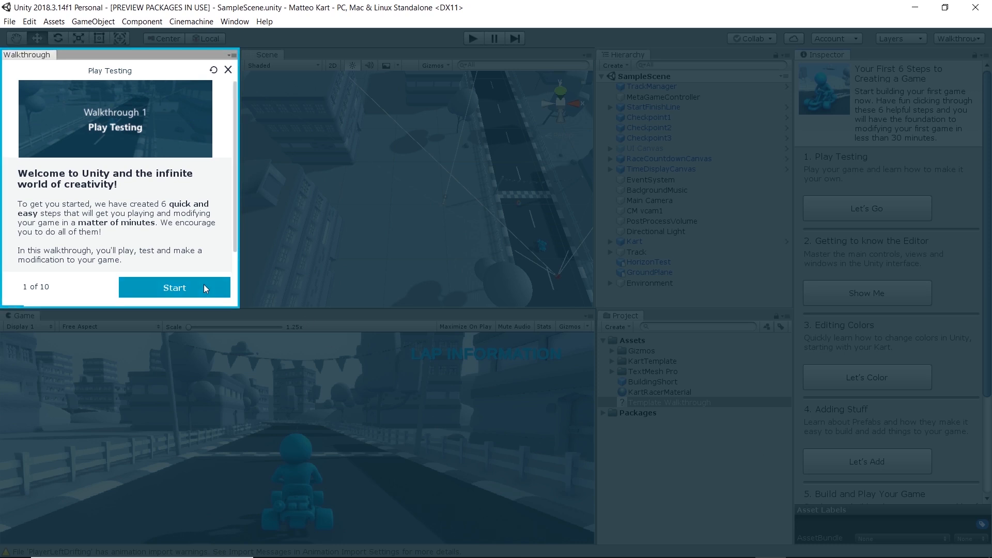
# - Start the Play Testing walkthrough and enter Play Mode to test the kart game
pyautogui.click(174, 288)
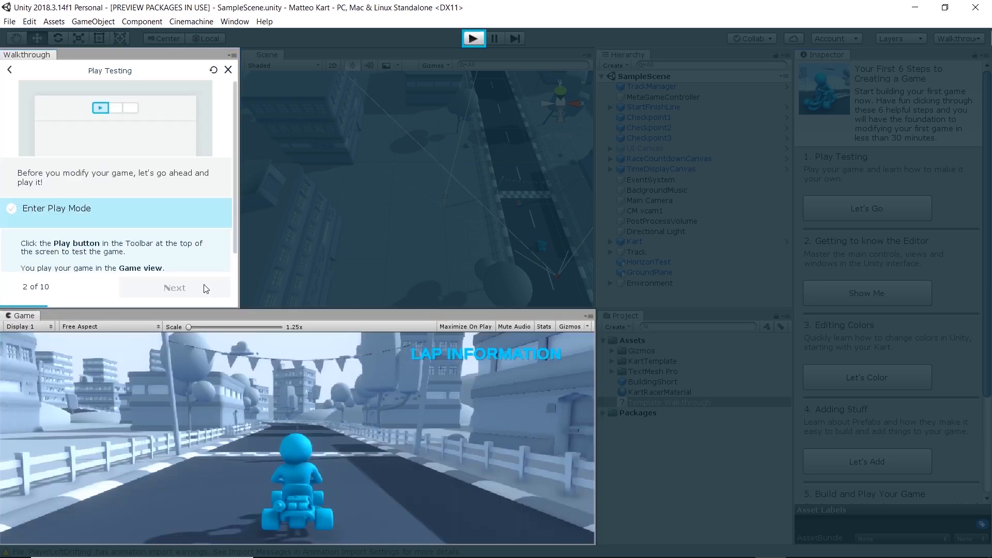
pyautogui.click(474, 38)
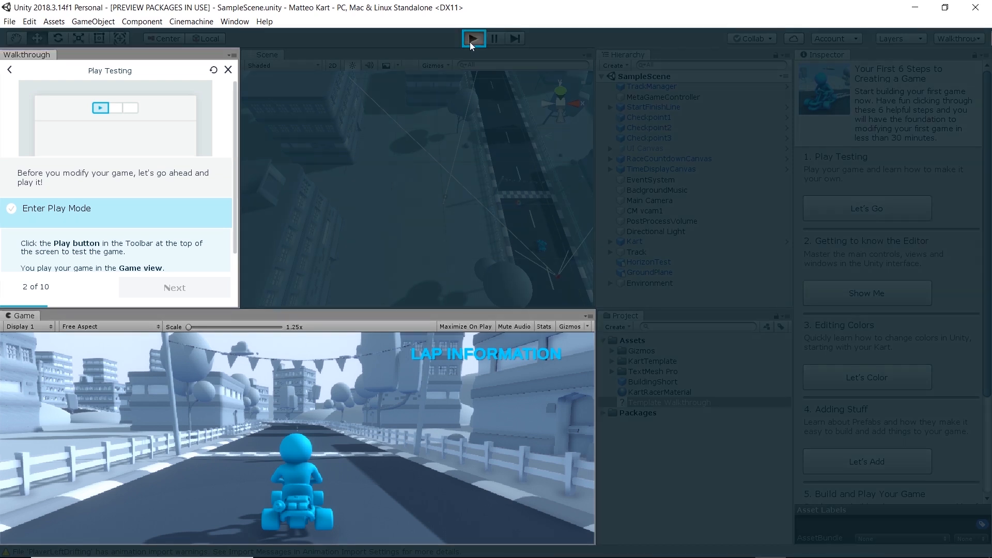
pyautogui.click(473, 38)
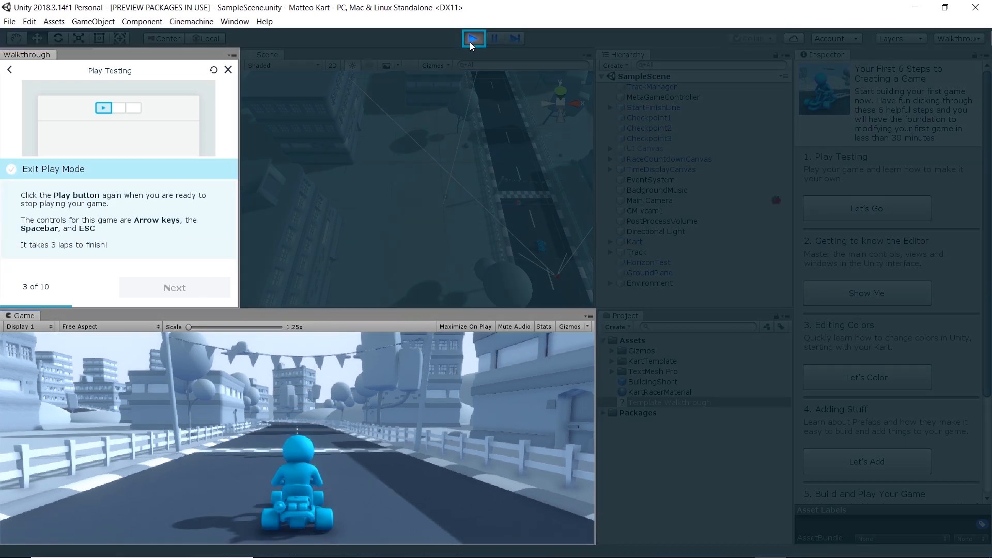